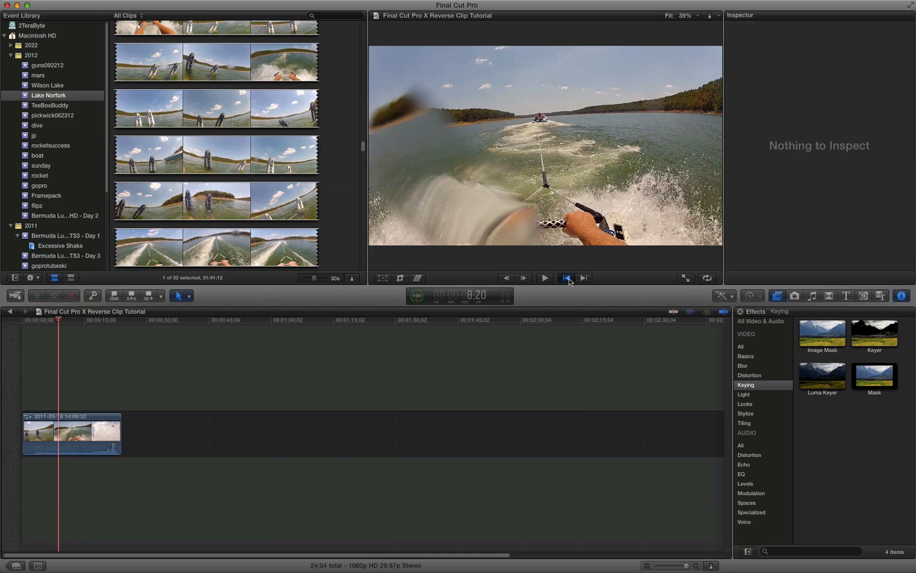
- Review the water-skiing clip by jumping to its start and playing it through repeatedly
click(567, 278)
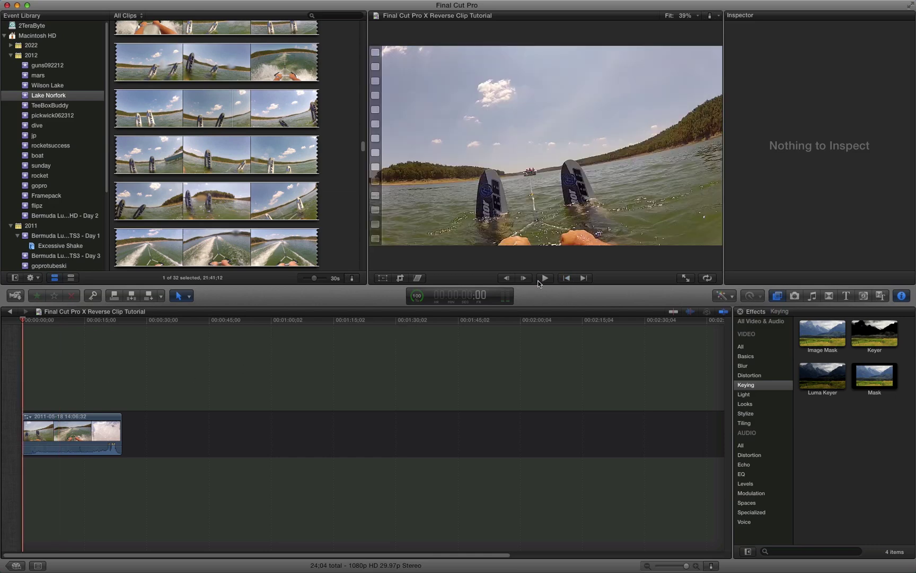
click(545, 278)
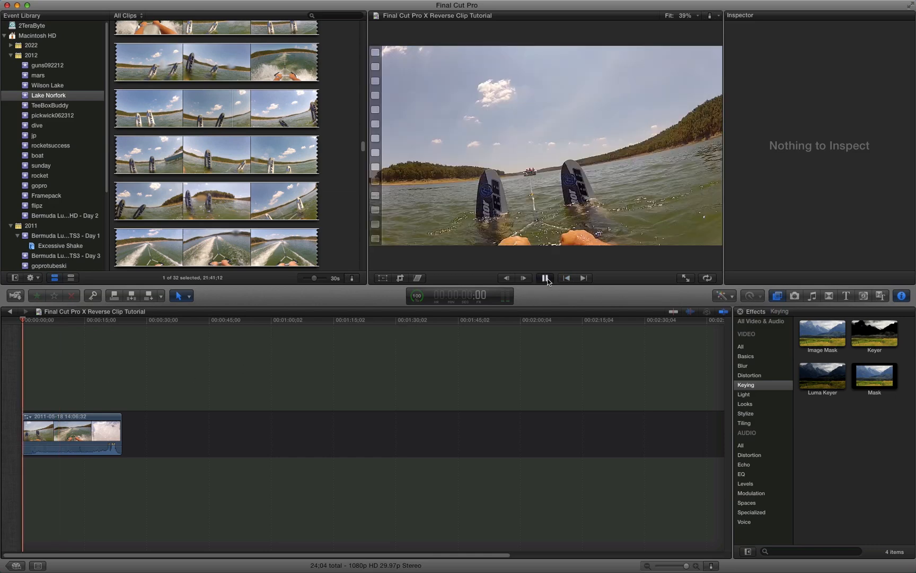
click(544, 277)
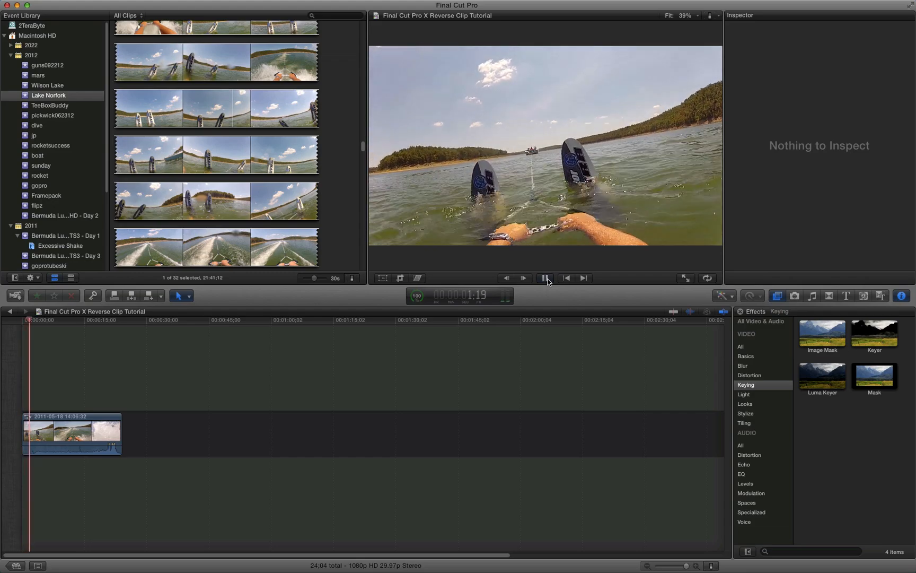
click(546, 278)
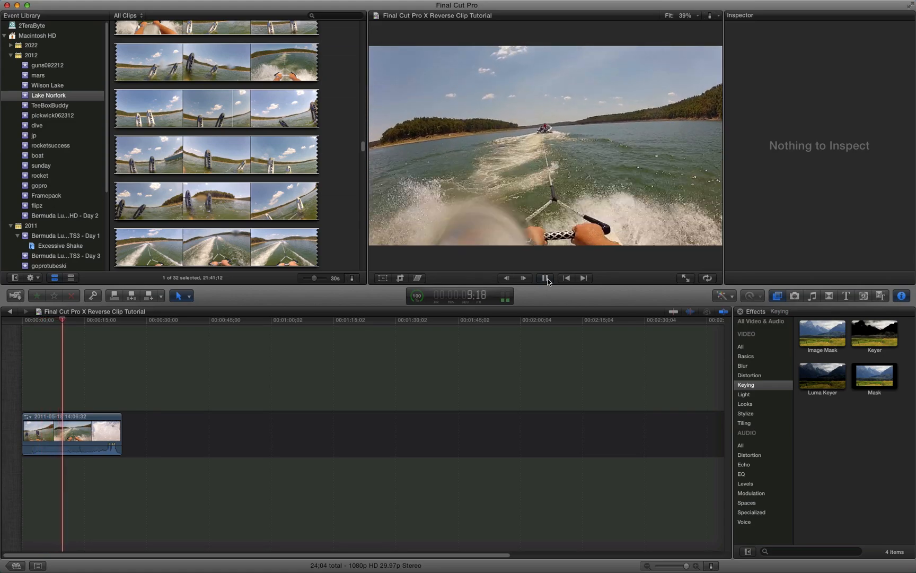
click(545, 278)
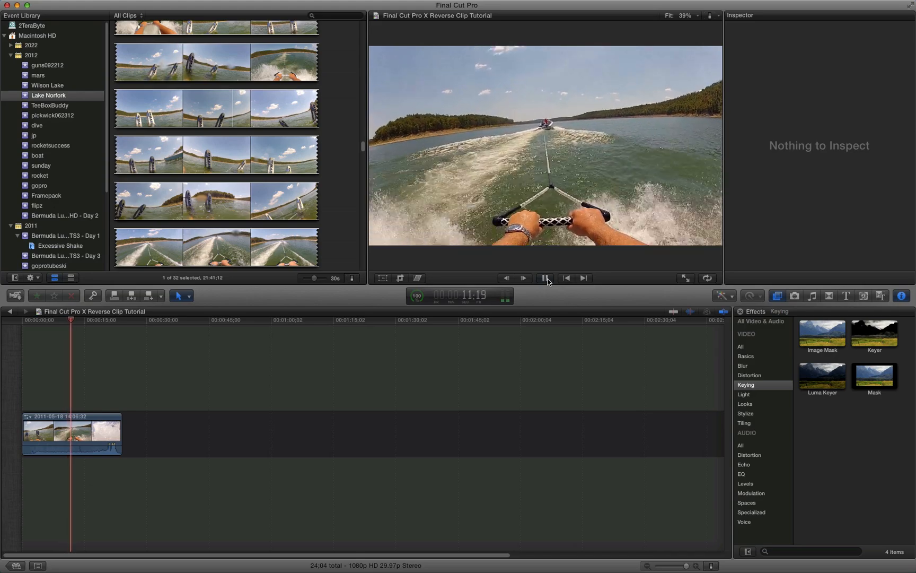
click(541, 278)
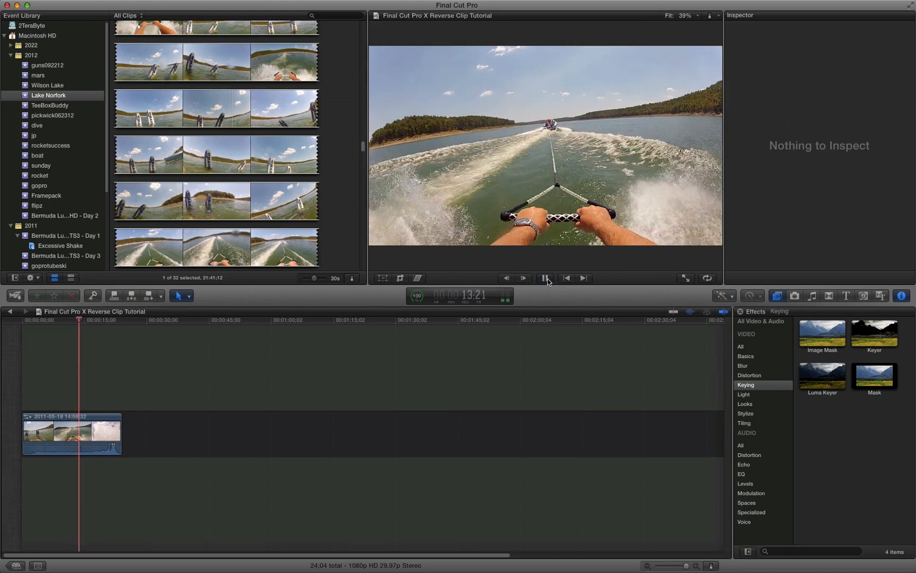
click(545, 278)
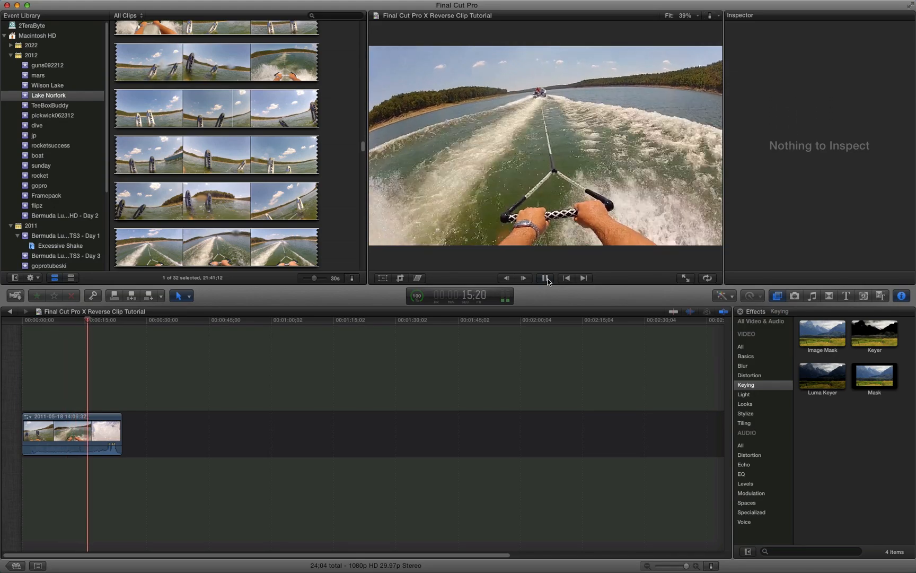
click(545, 278)
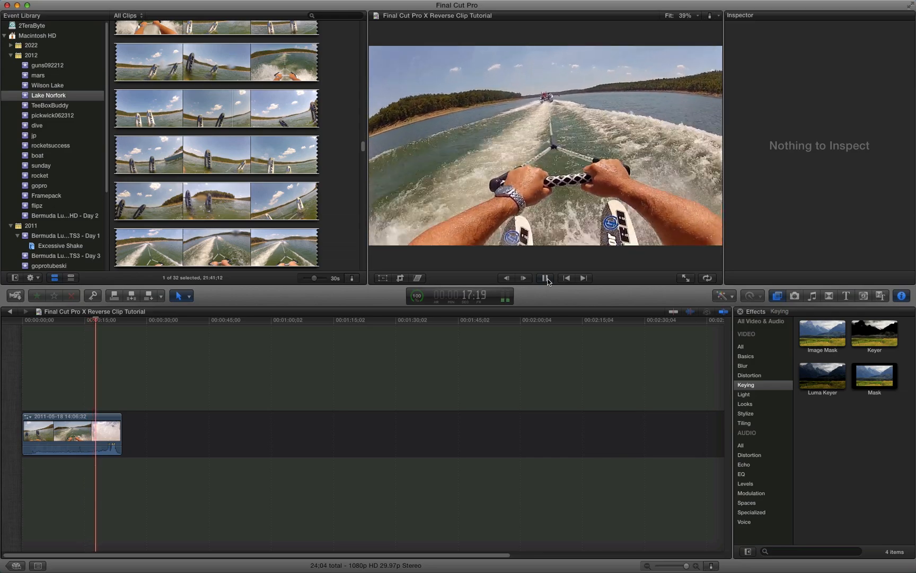
click(545, 278)
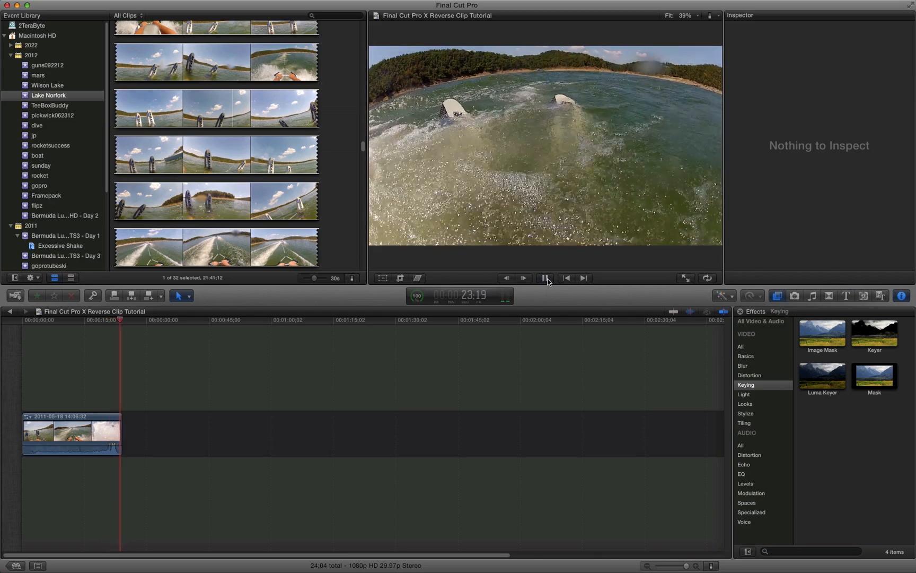
click(545, 278)
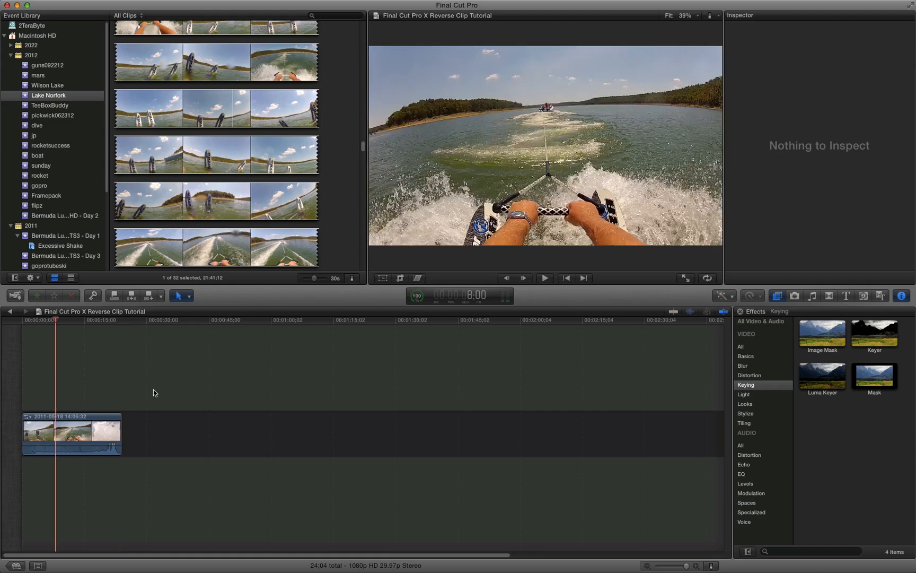
mouse_move(335, 338)
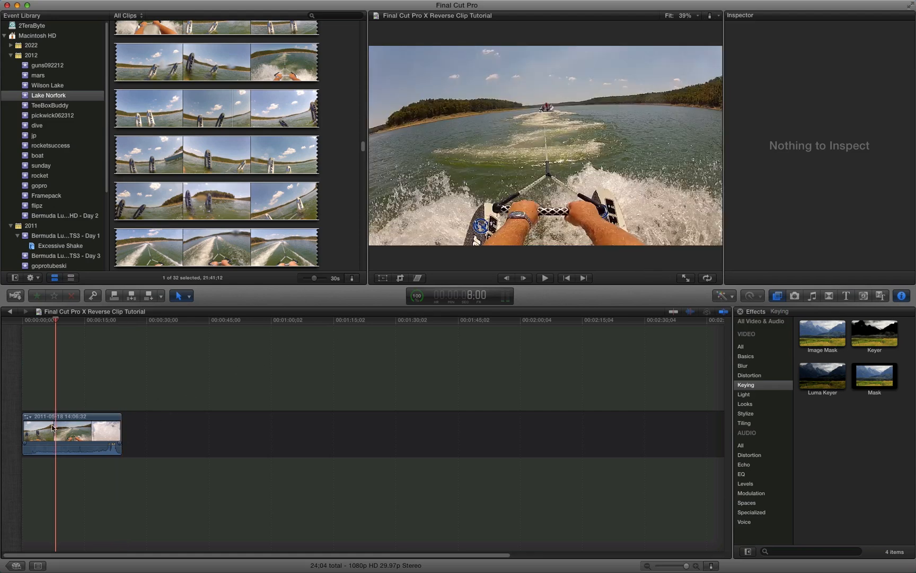
- Select the water-skiing clip in the timeline and show the Retime speed menu
click(53, 427)
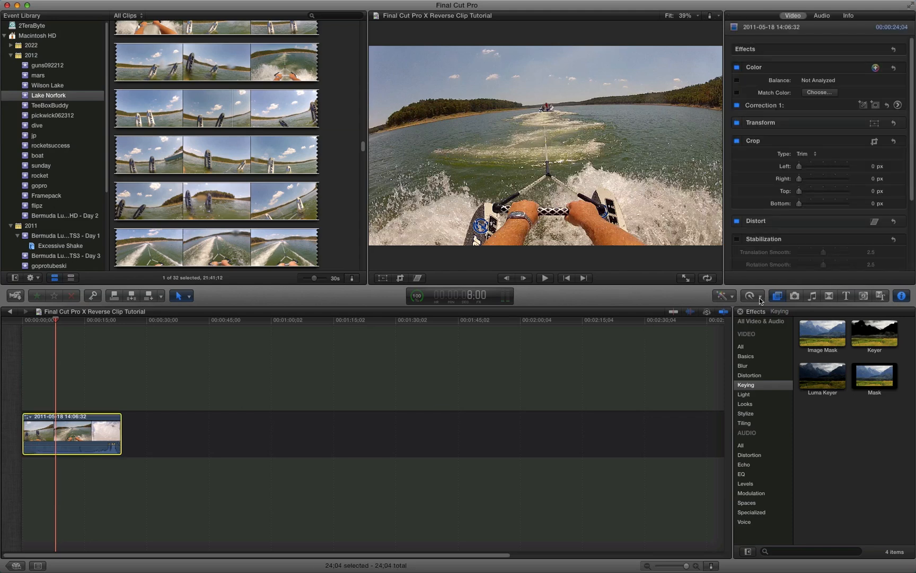
mouse_move(751, 296)
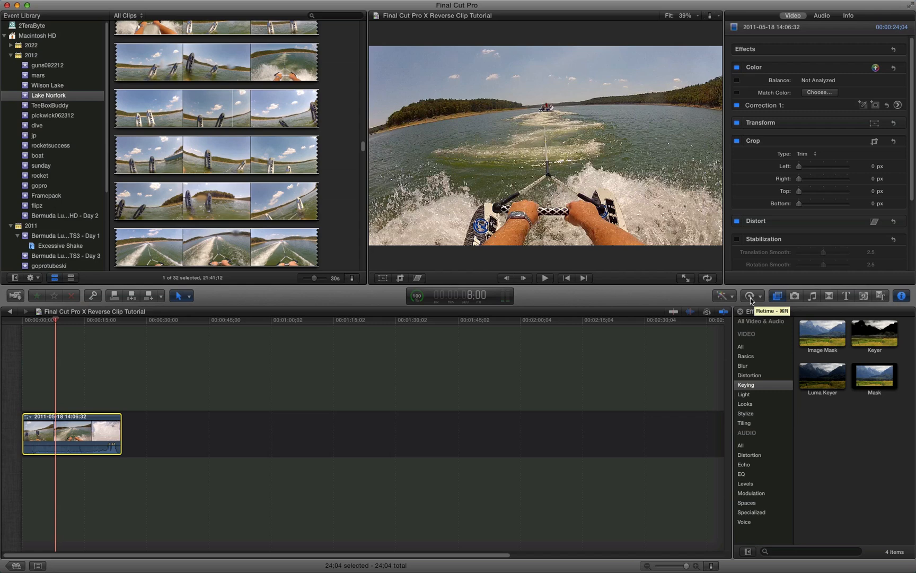
mouse_move(759, 306)
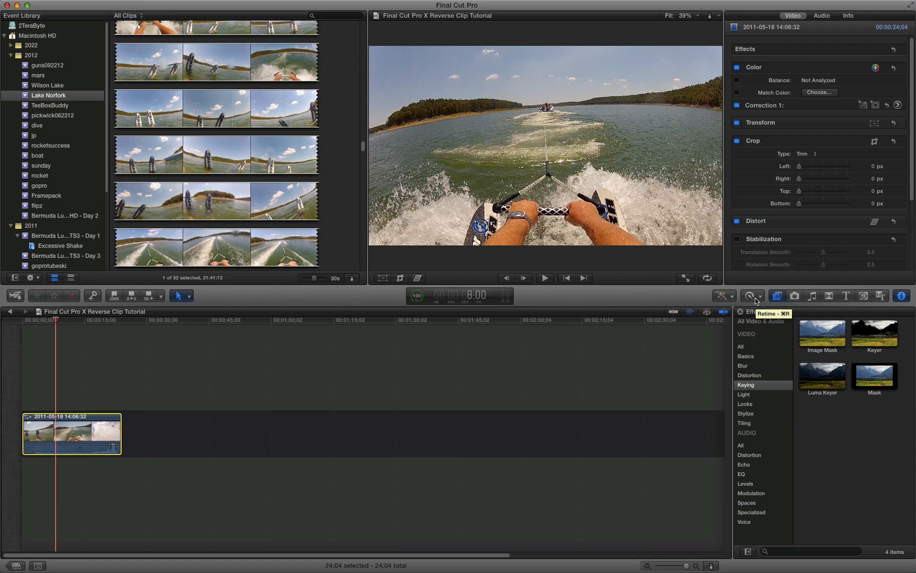
click(750, 295)
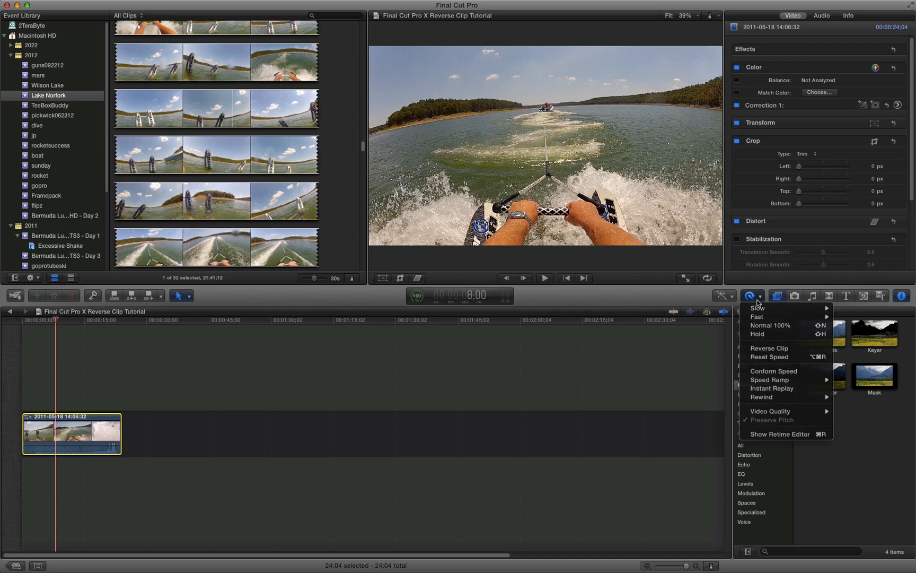
mouse_move(757, 308)
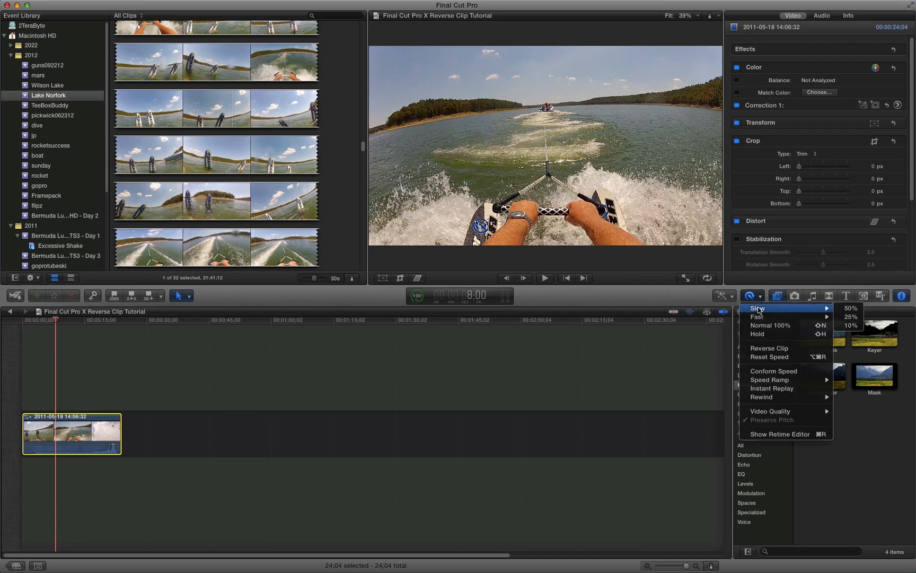
mouse_move(850, 309)
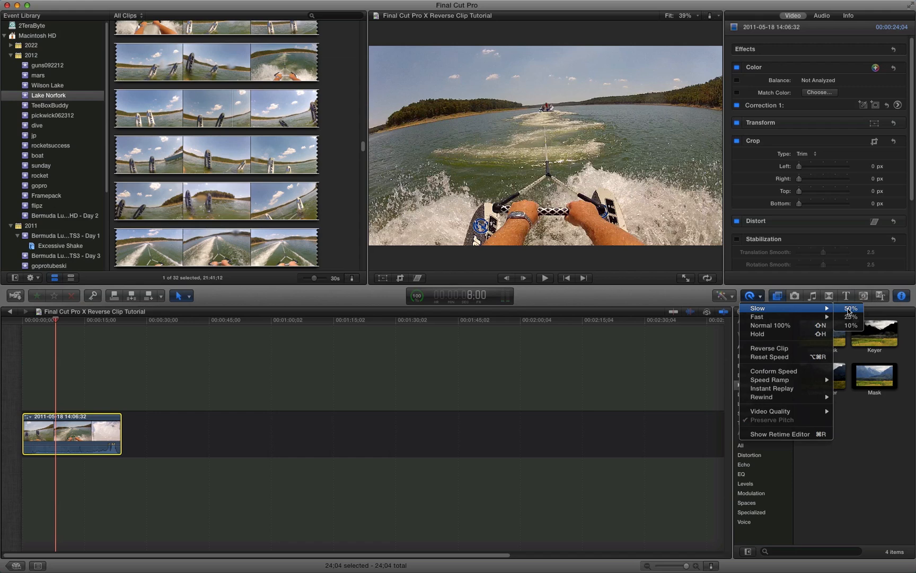
- Apply Slow 50% to the clip, doubling it to 48 seconds, and dismiss Background Tasks
click(850, 308)
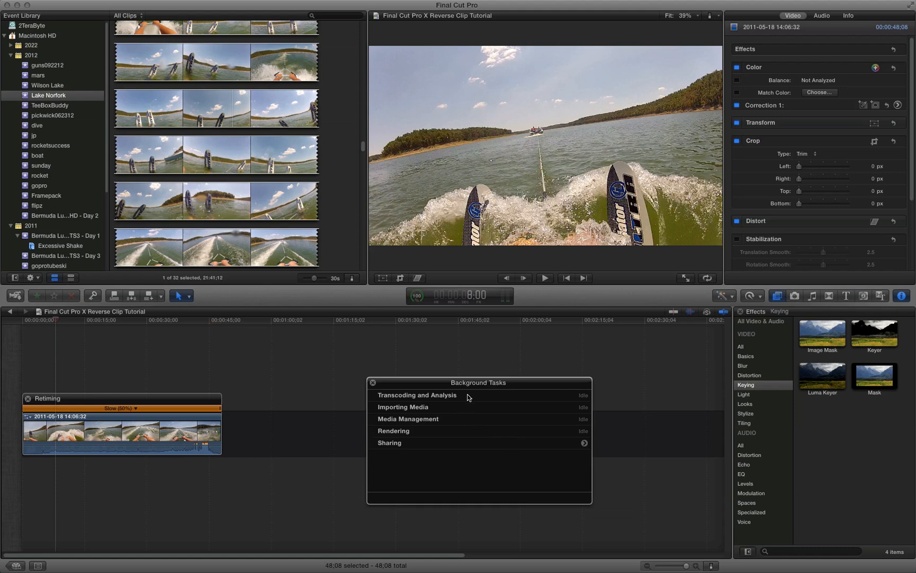
click(374, 382)
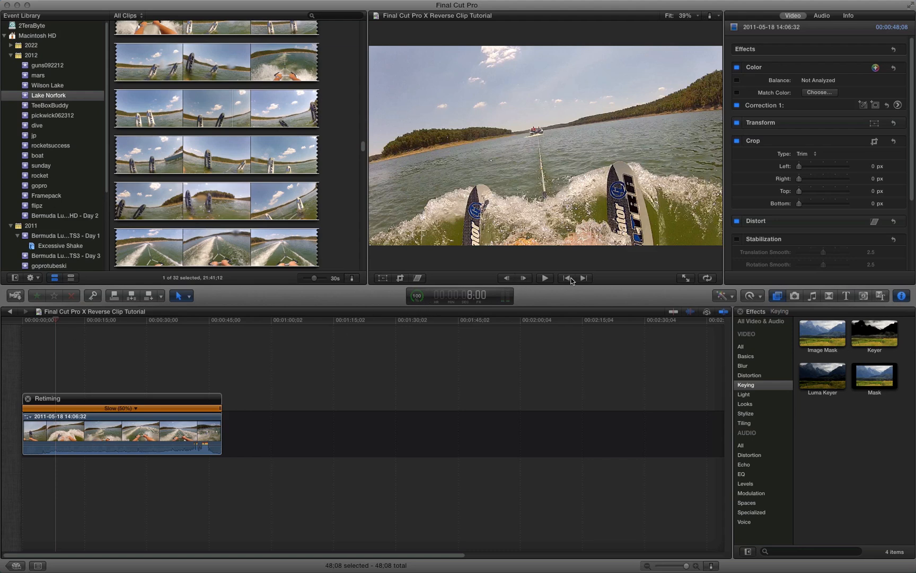
click(568, 278)
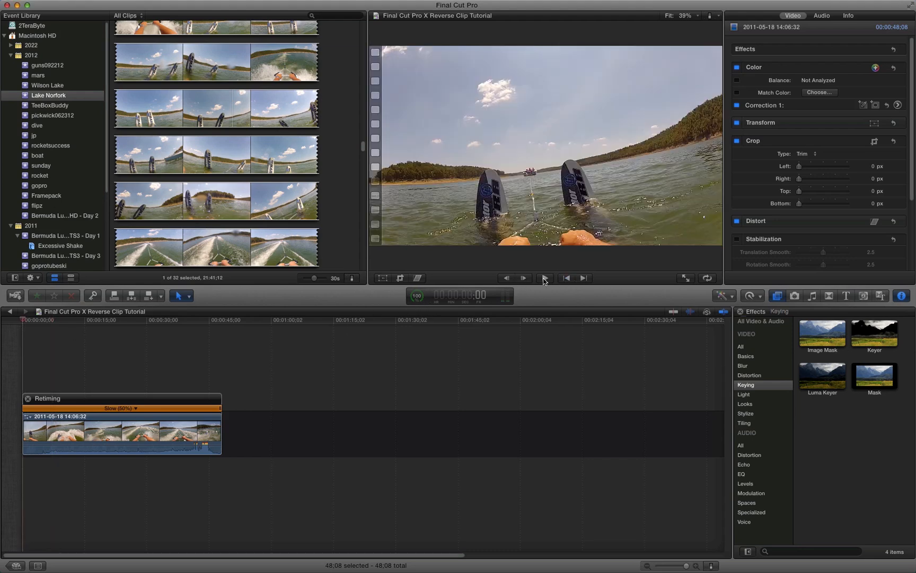
click(545, 278)
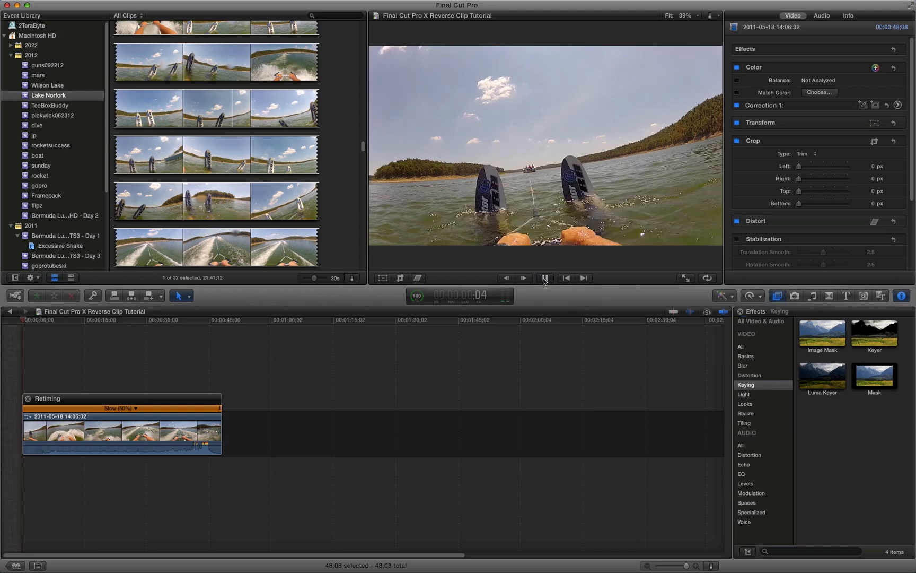
click(523, 278)
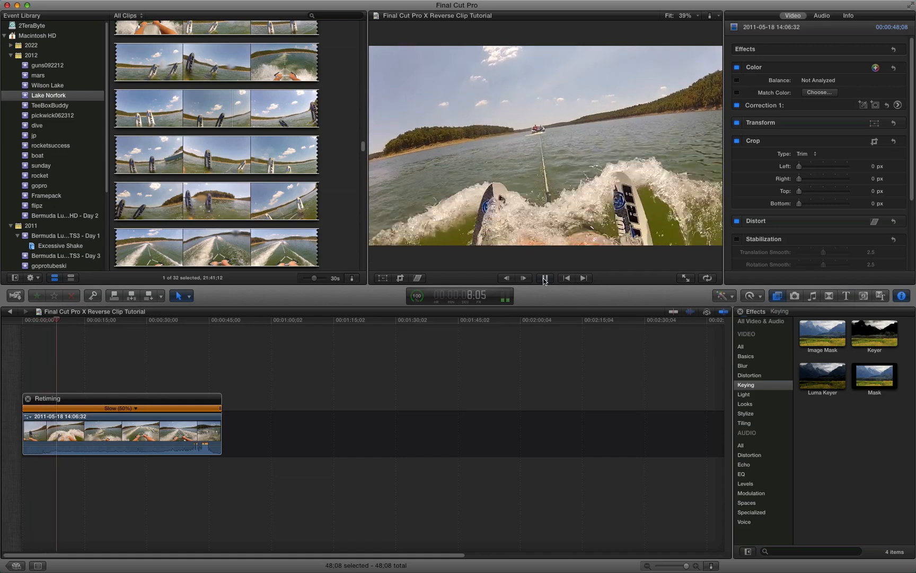
click(546, 278)
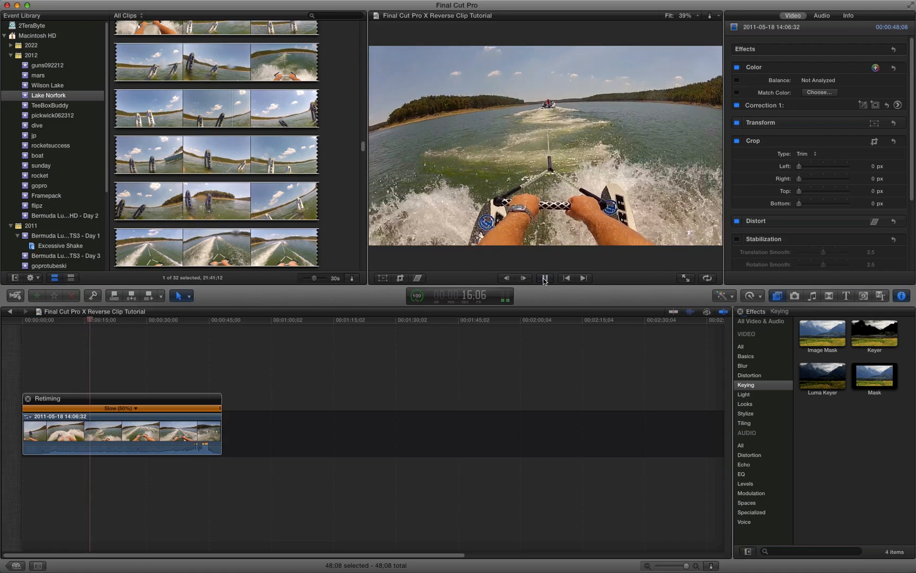
click(523, 278)
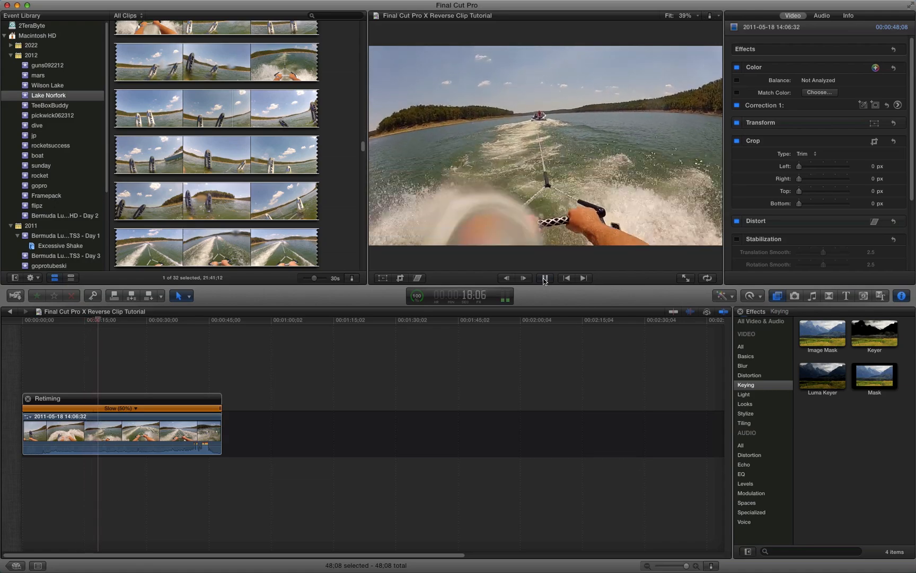
click(523, 278)
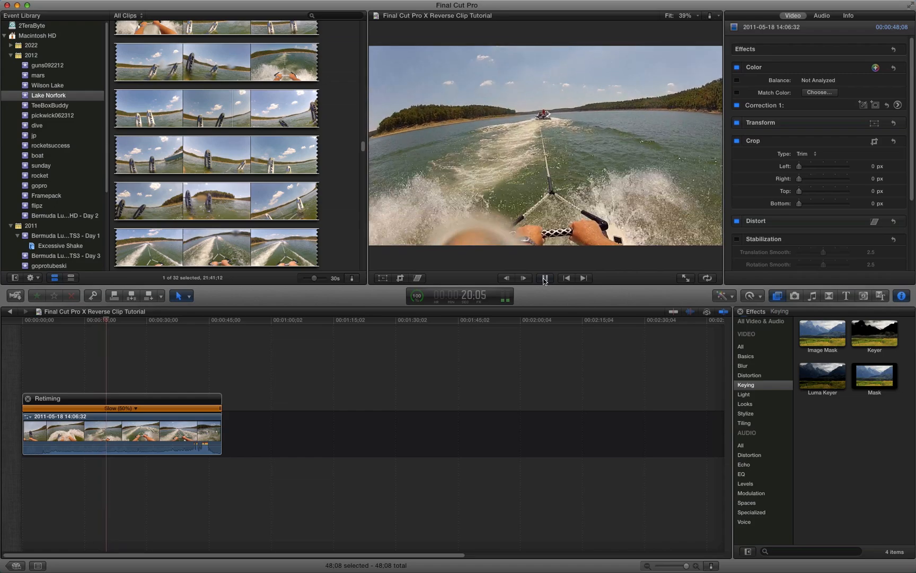
click(545, 278)
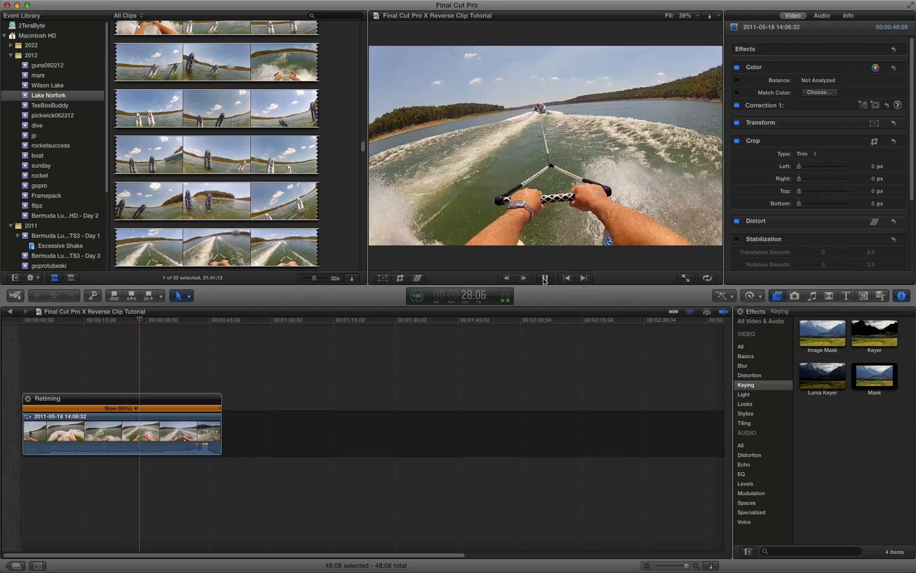
click(545, 278)
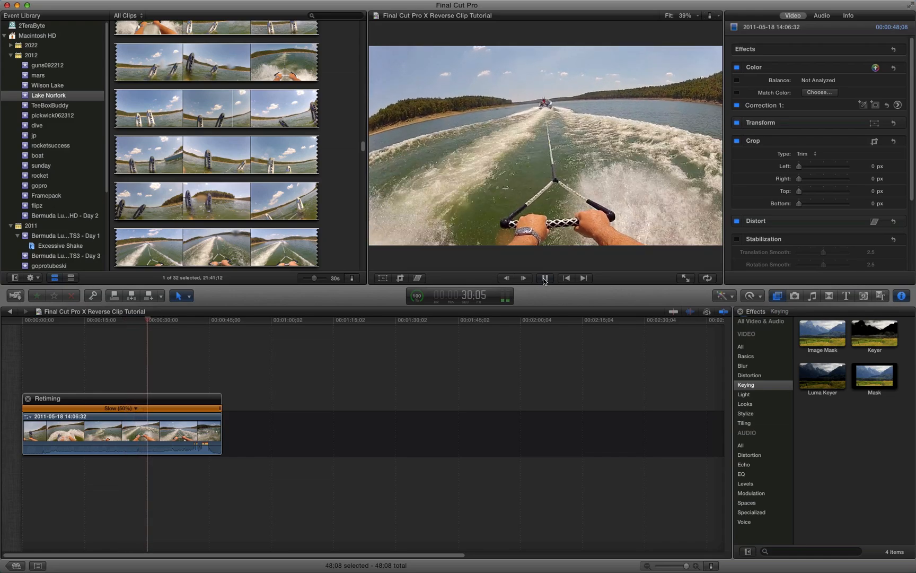
click(523, 277)
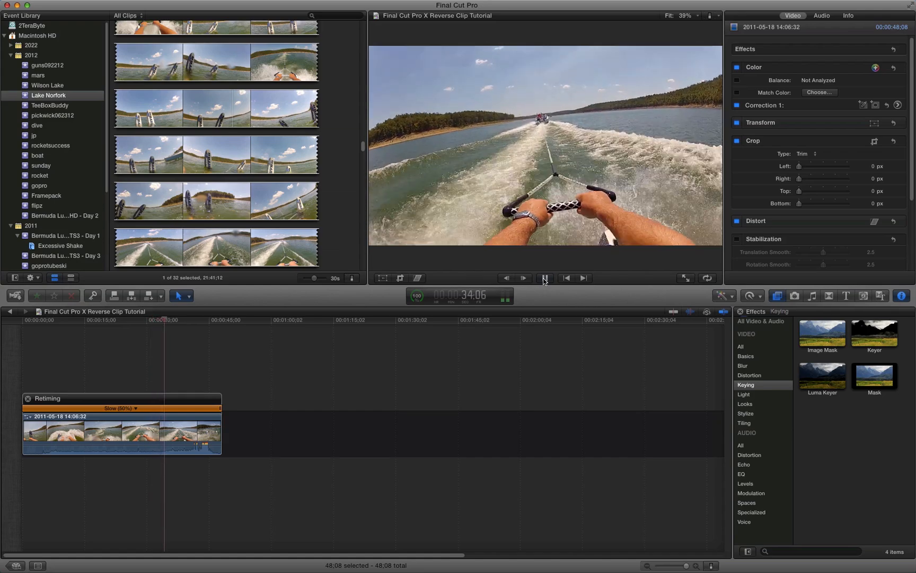
click(546, 278)
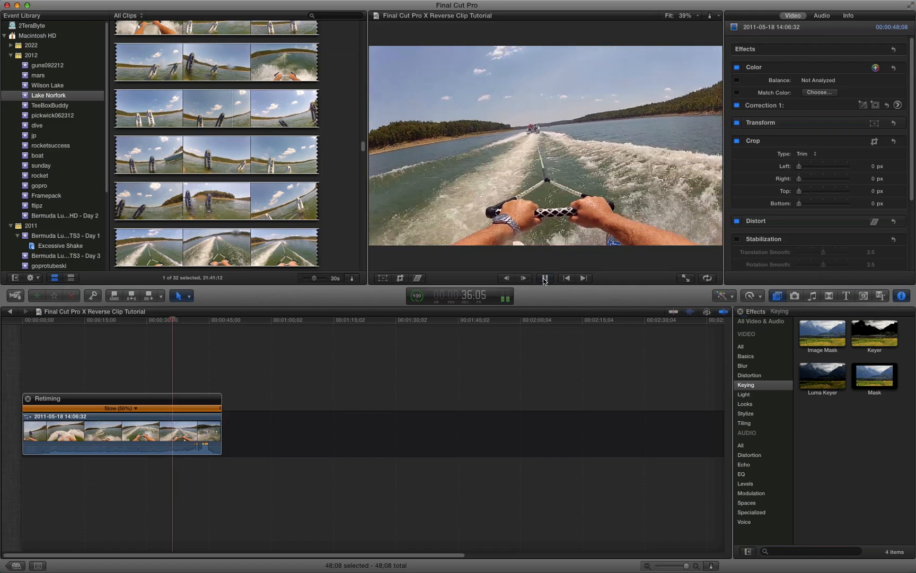
click(545, 278)
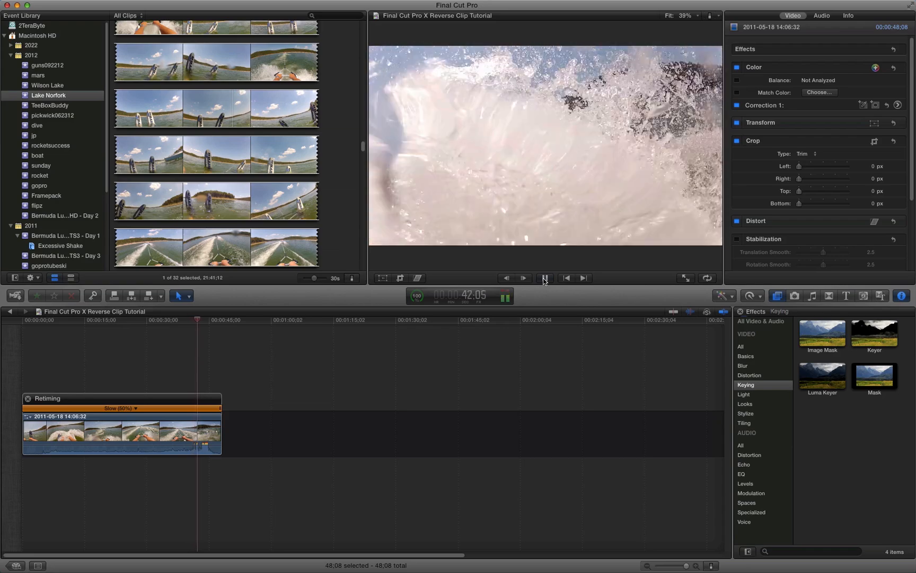
click(545, 278)
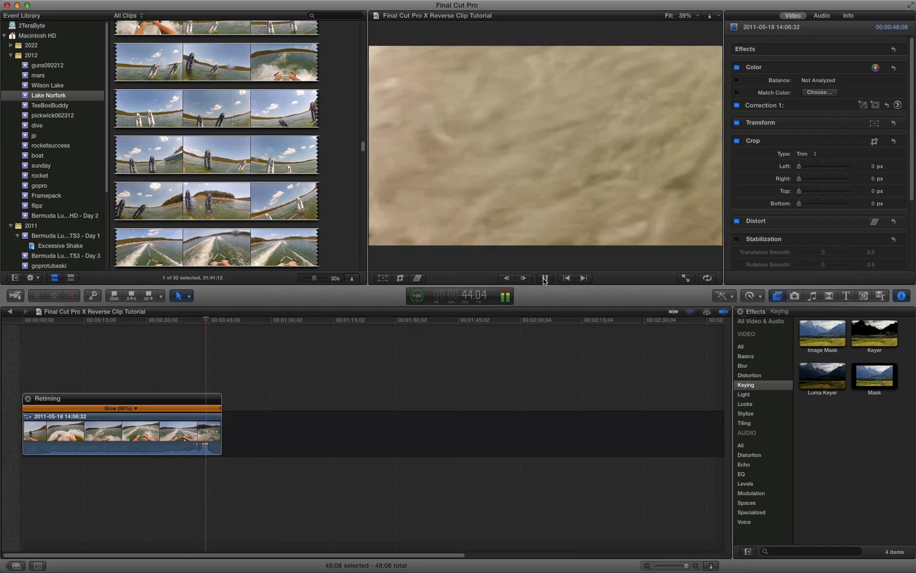
click(545, 278)
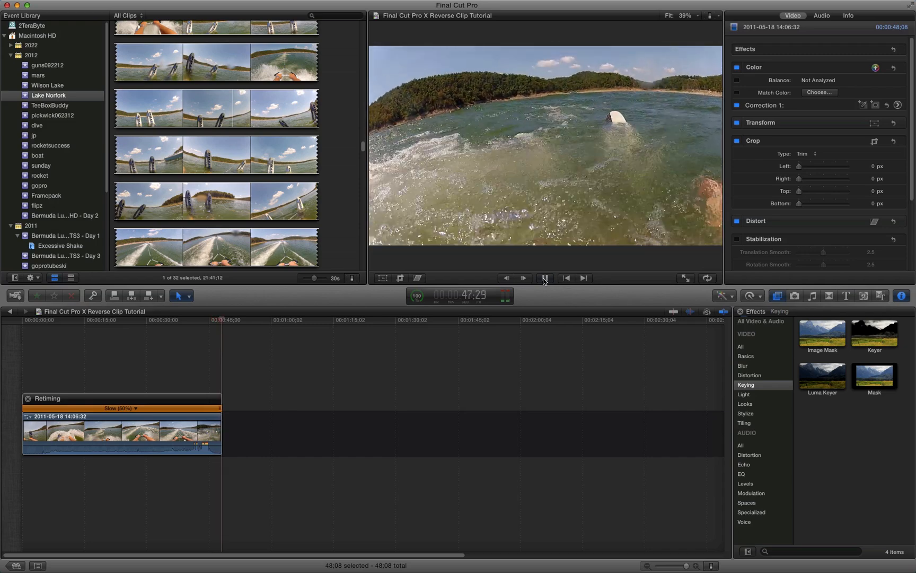
click(545, 278)
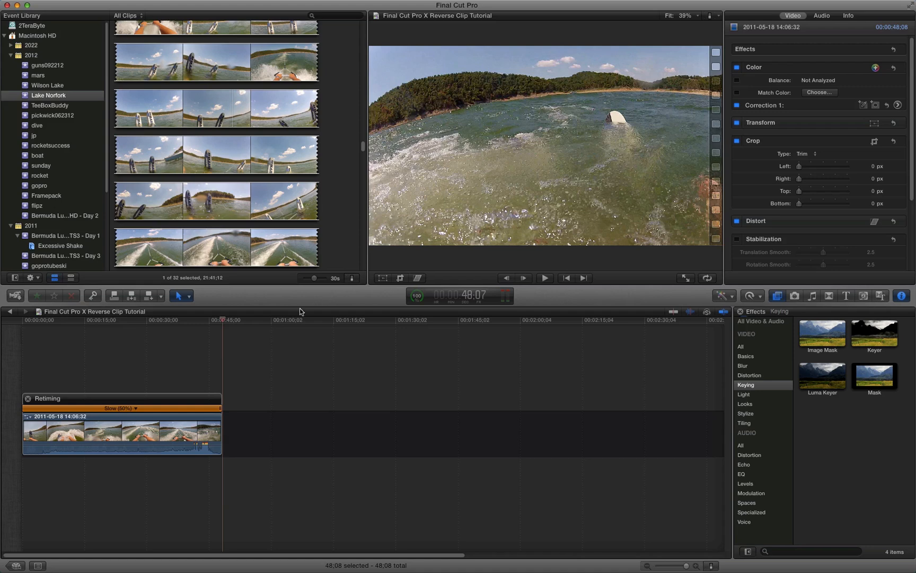
mouse_move(116, 415)
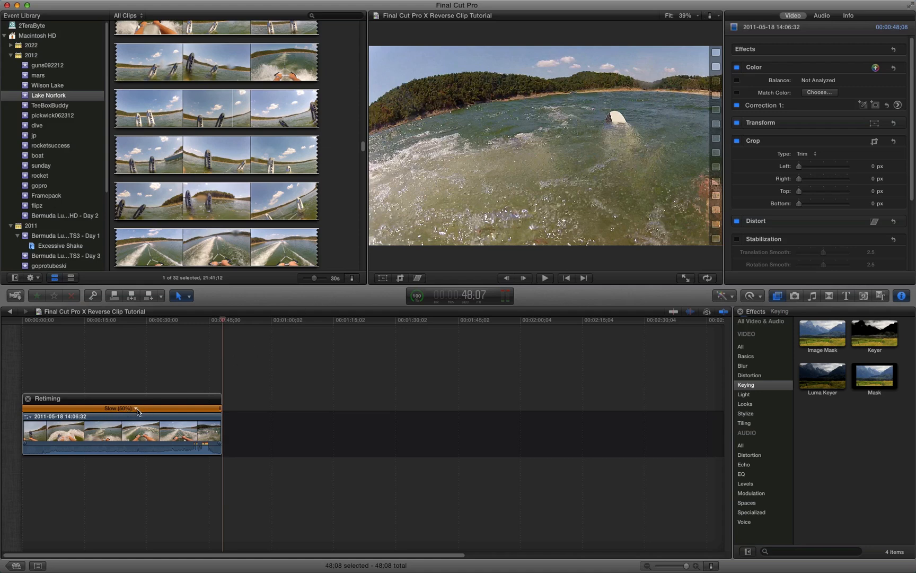
- Show the Slow speed choices (50%, 25%, 10%) from the clip's retiming bar
click(136, 409)
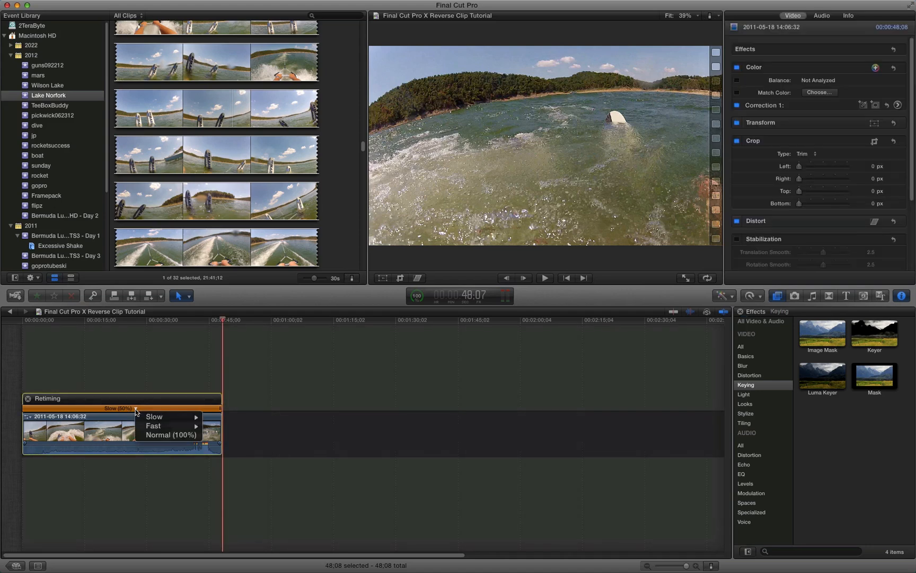
mouse_move(154, 417)
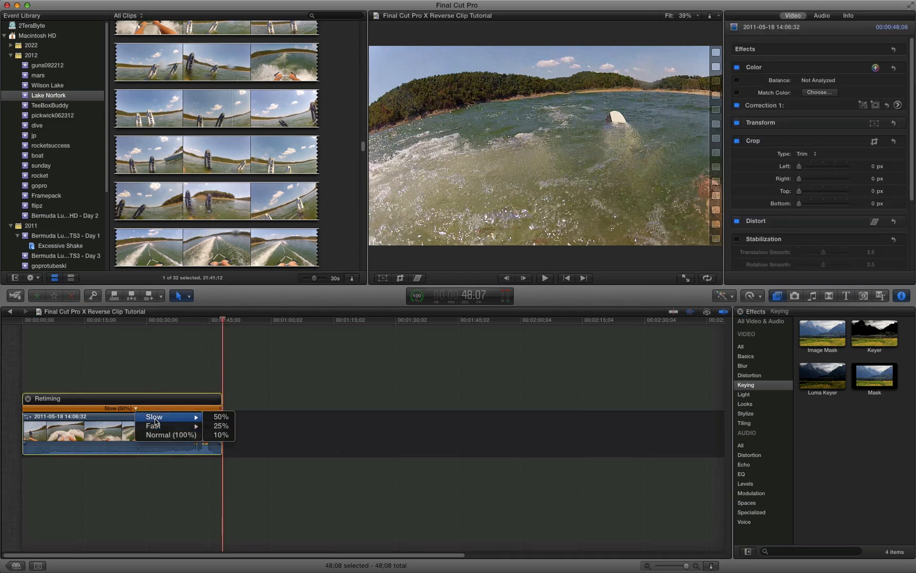
mouse_move(221, 434)
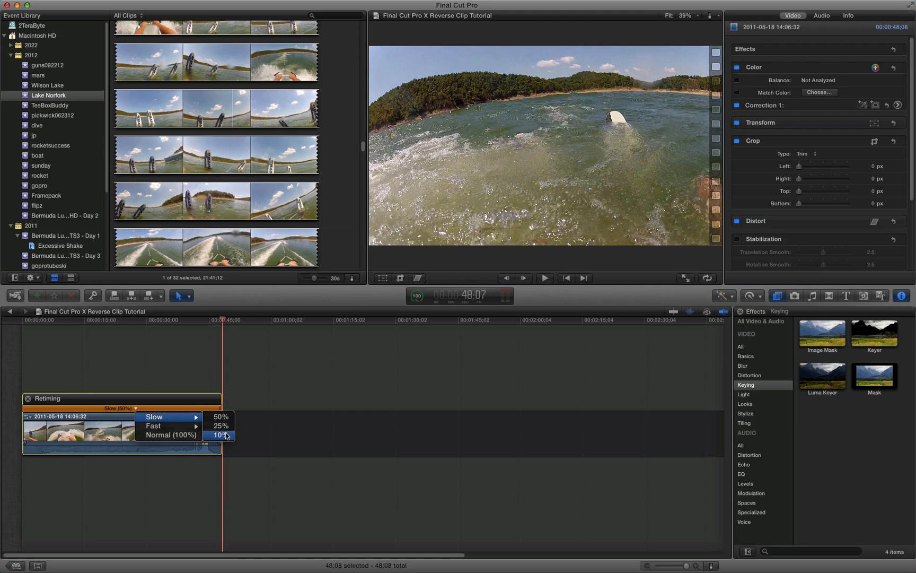
mouse_move(220, 426)
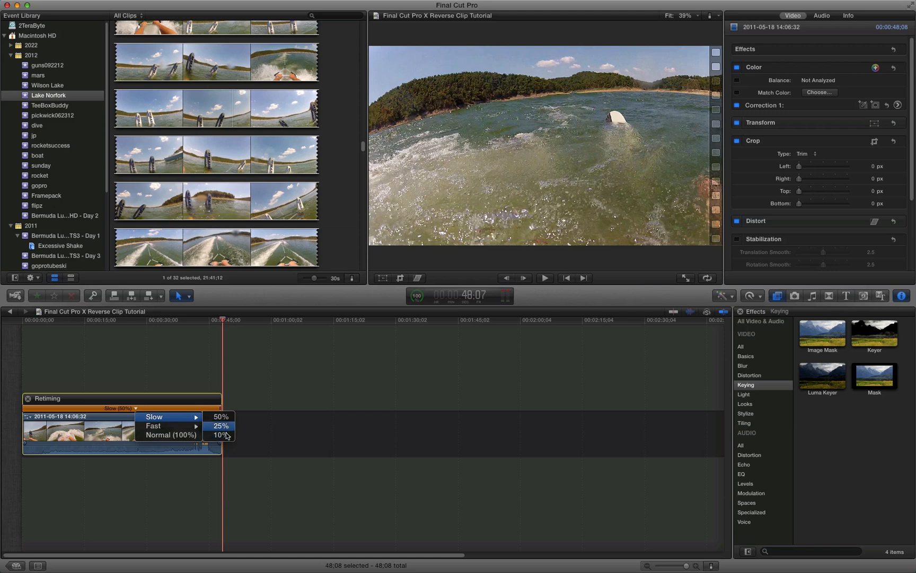
mouse_move(223, 426)
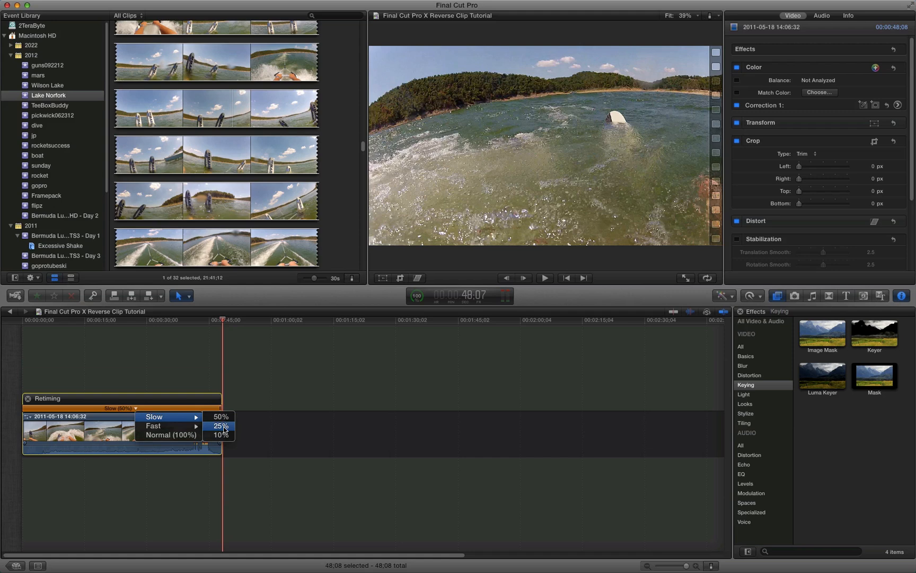